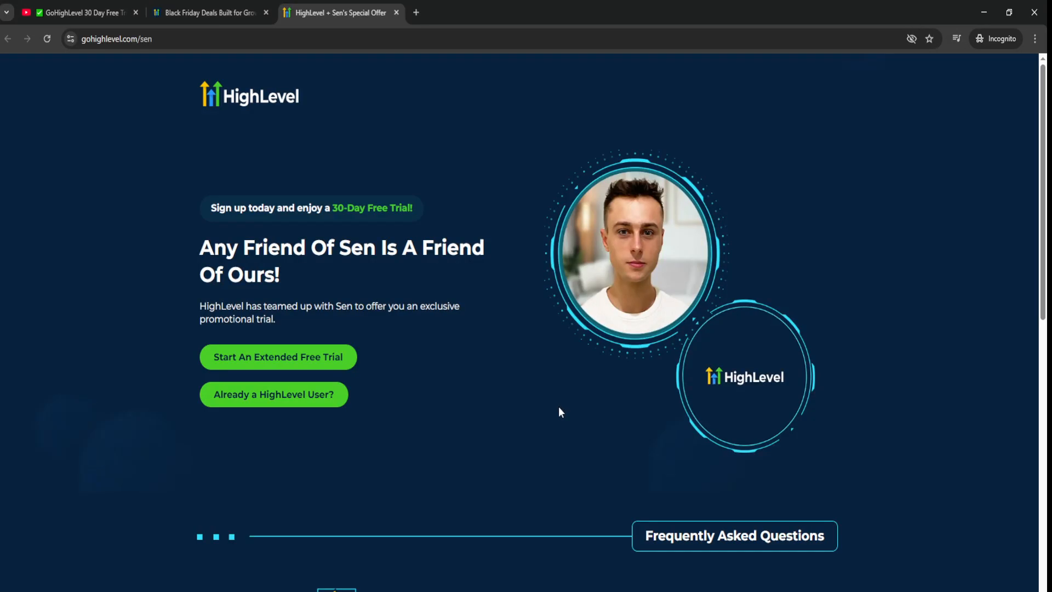
Switch to the Black Friday deals tab and scroll down to the three 50%-off plans.
click(208, 12)
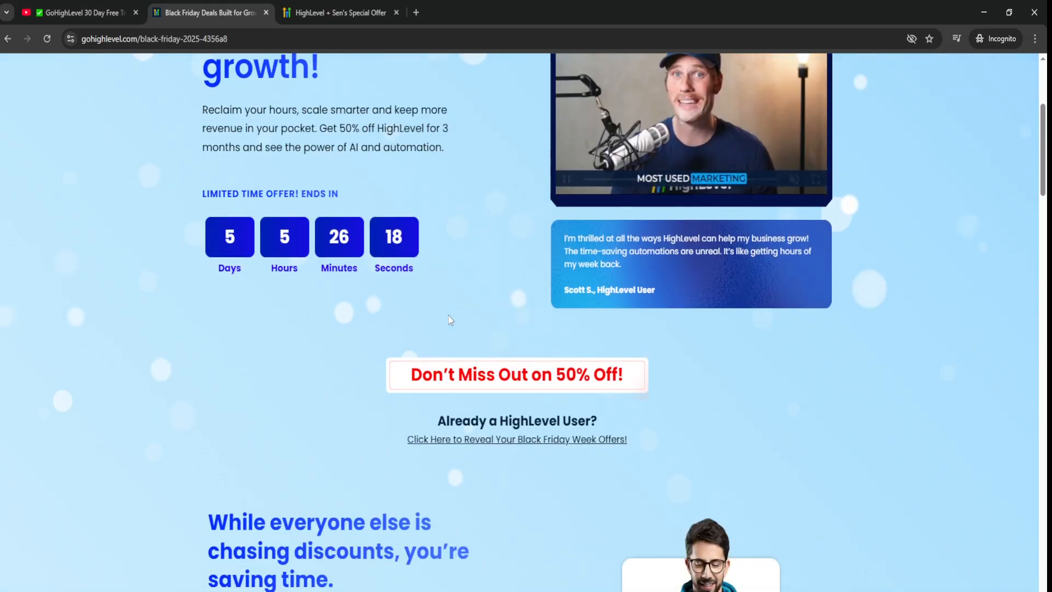
scroll(down, 3)
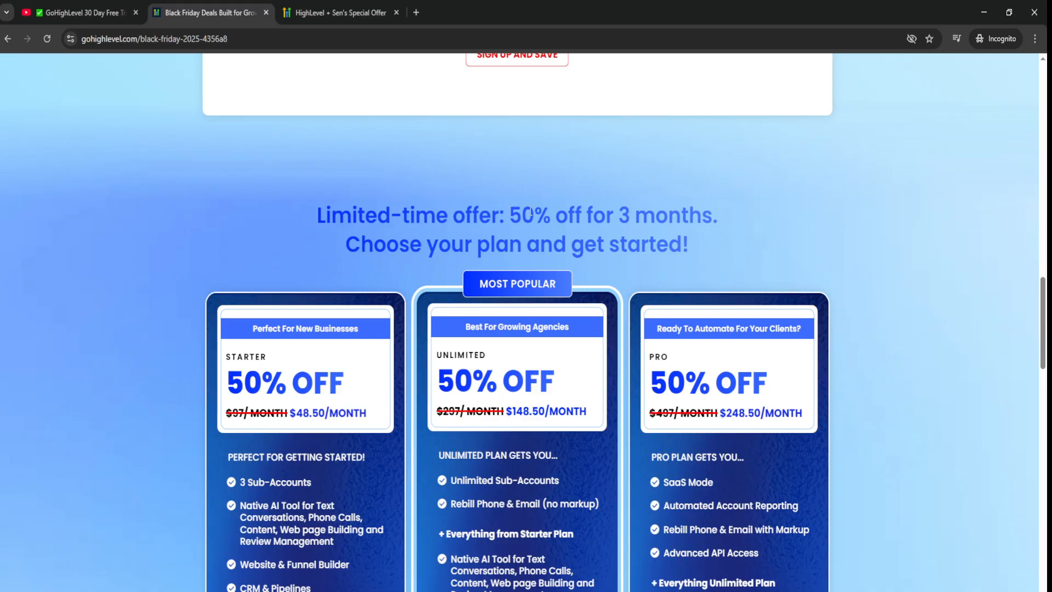
scroll(down, 3)
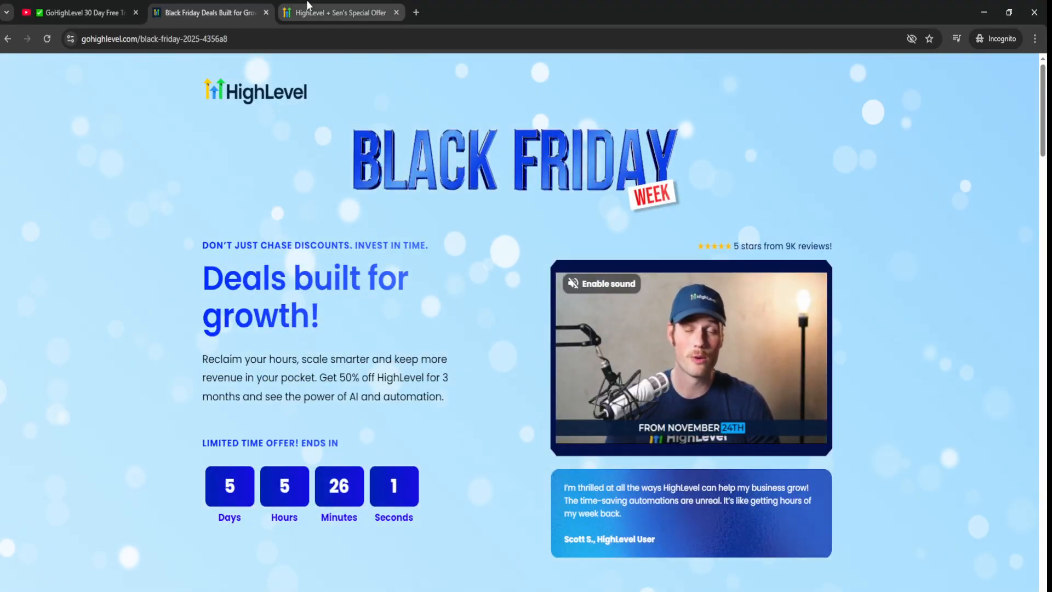
Glance at Sen's 30-day trial offer tab, then scroll the Black Friday page to the Starter, Unlimited and Pro cards.
click(338, 12)
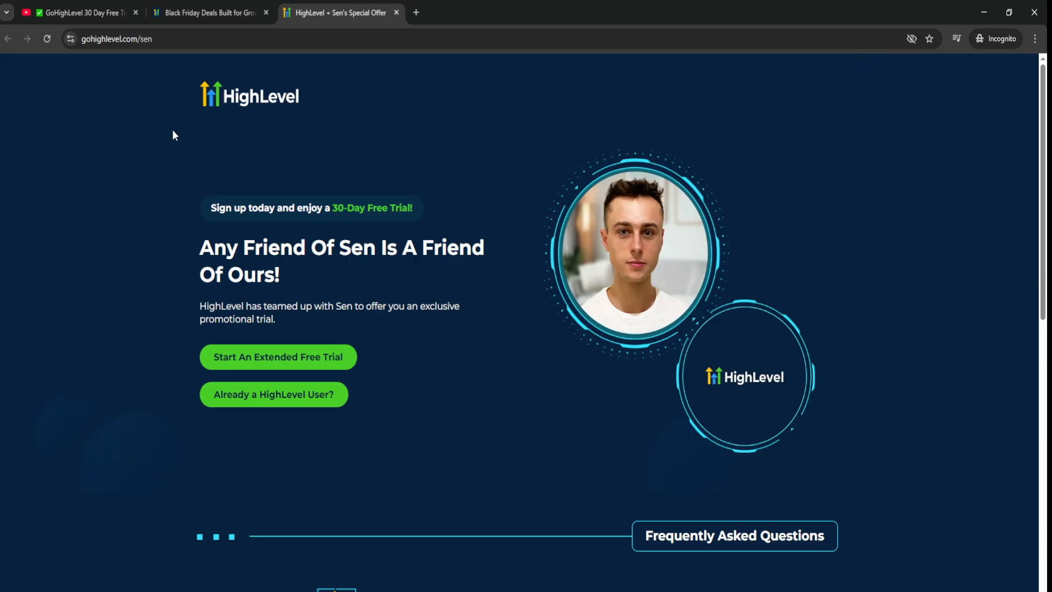
click(208, 12)
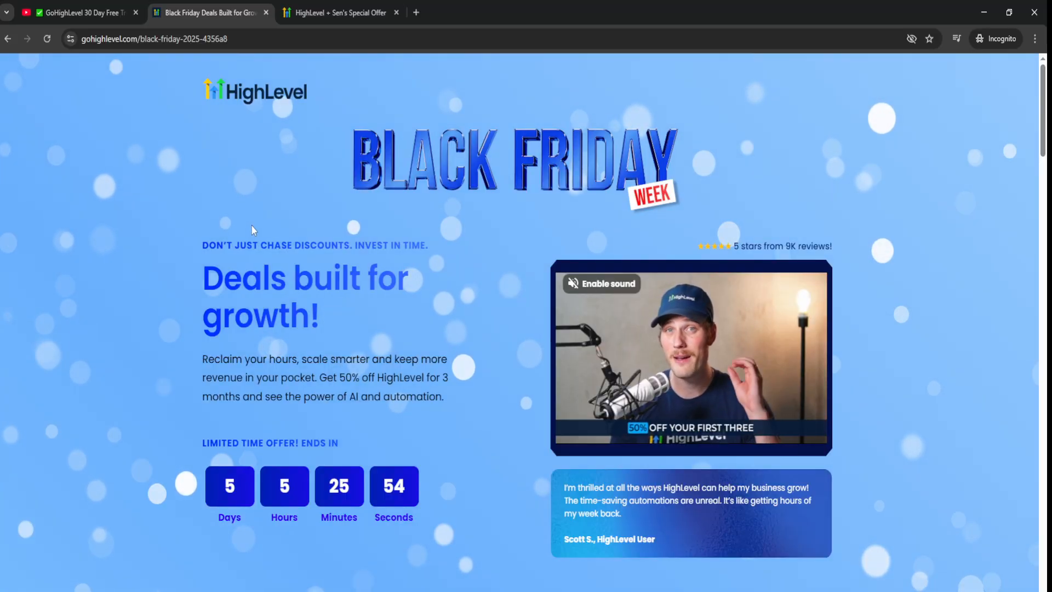
scroll(down, 3)
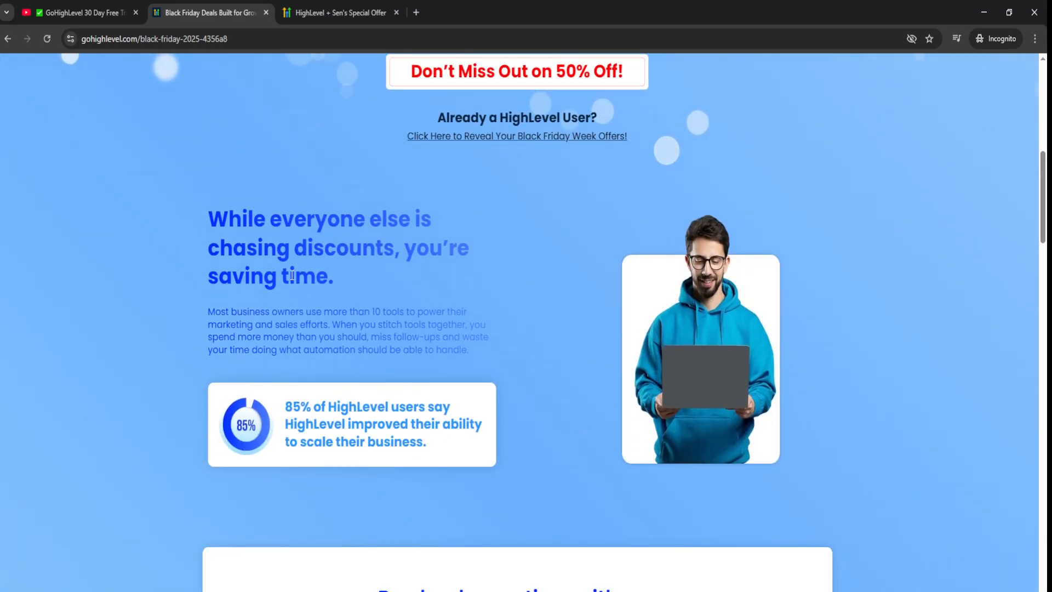
scroll(down, 3)
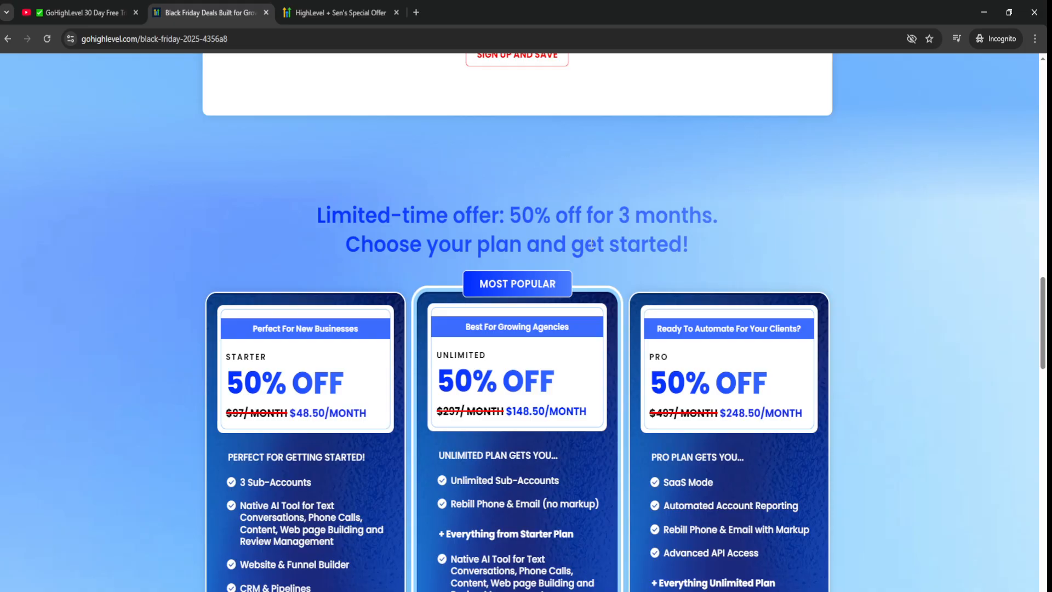
scroll(down, 3)
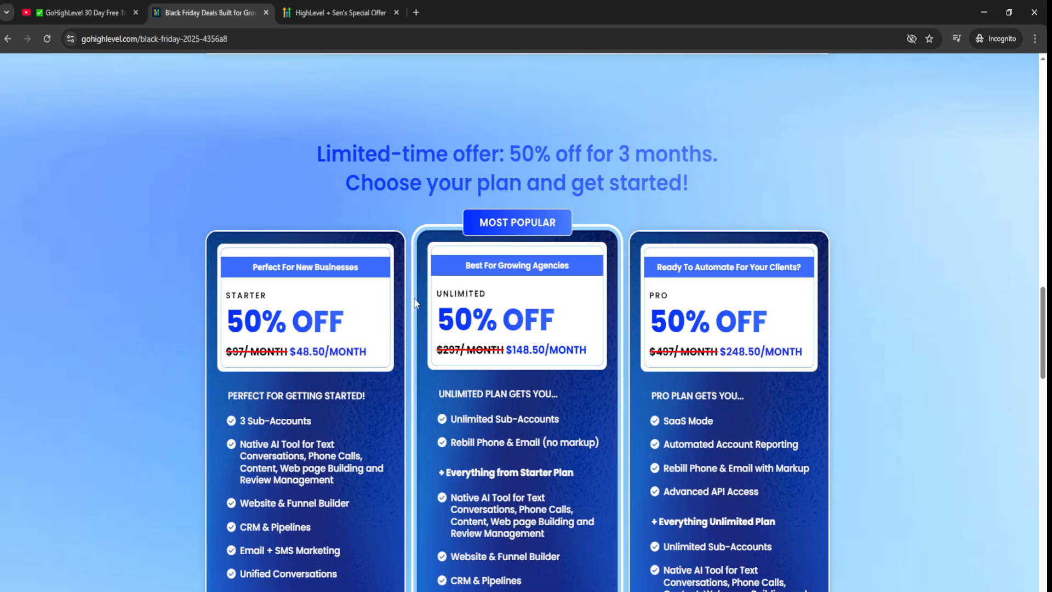
double_click(285, 322)
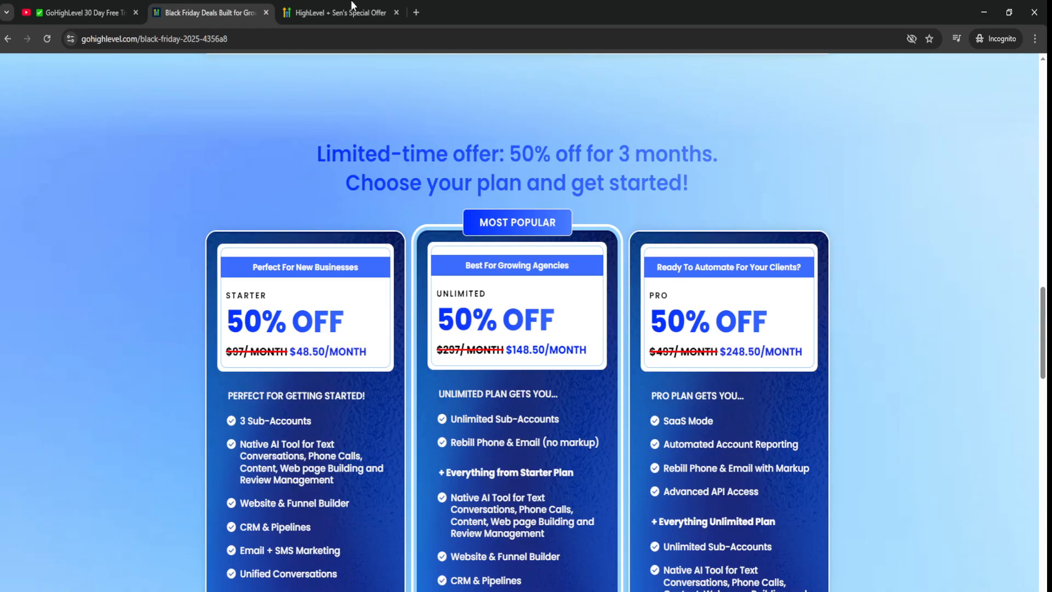
click(339, 12)
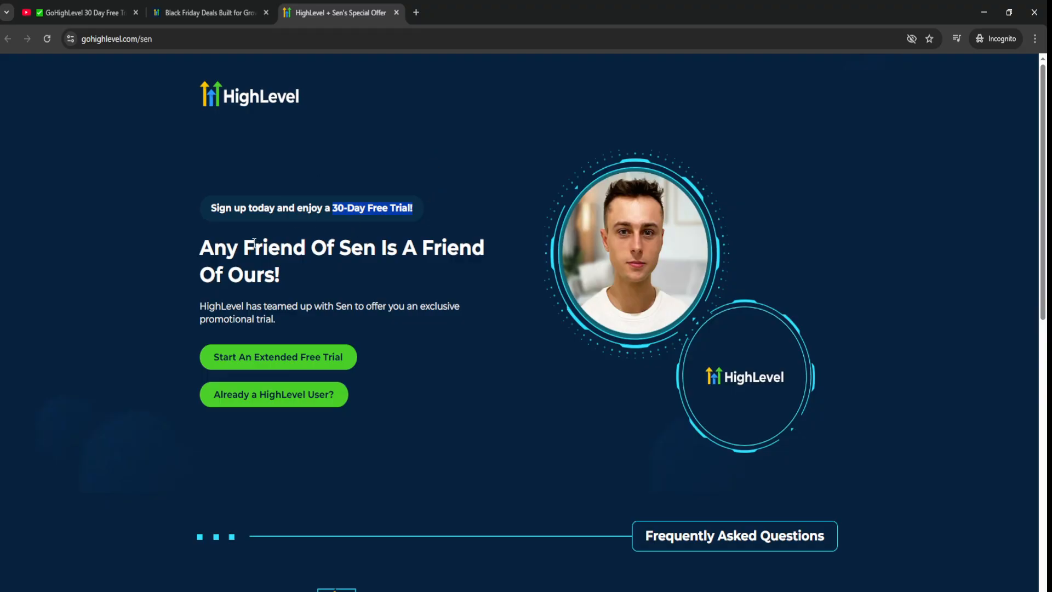
mouse_move(154, 214)
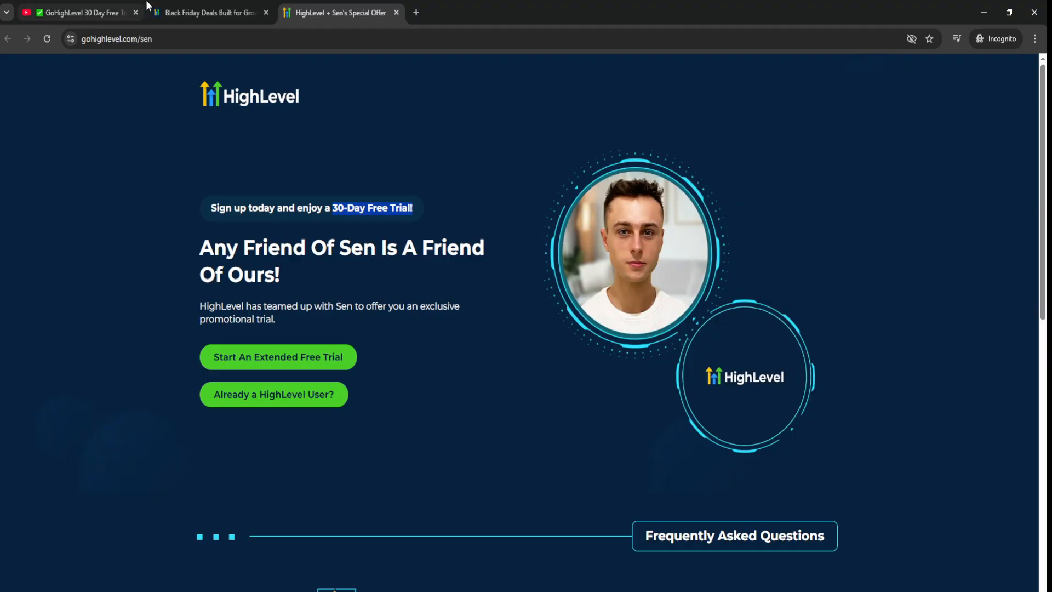
click(209, 13)
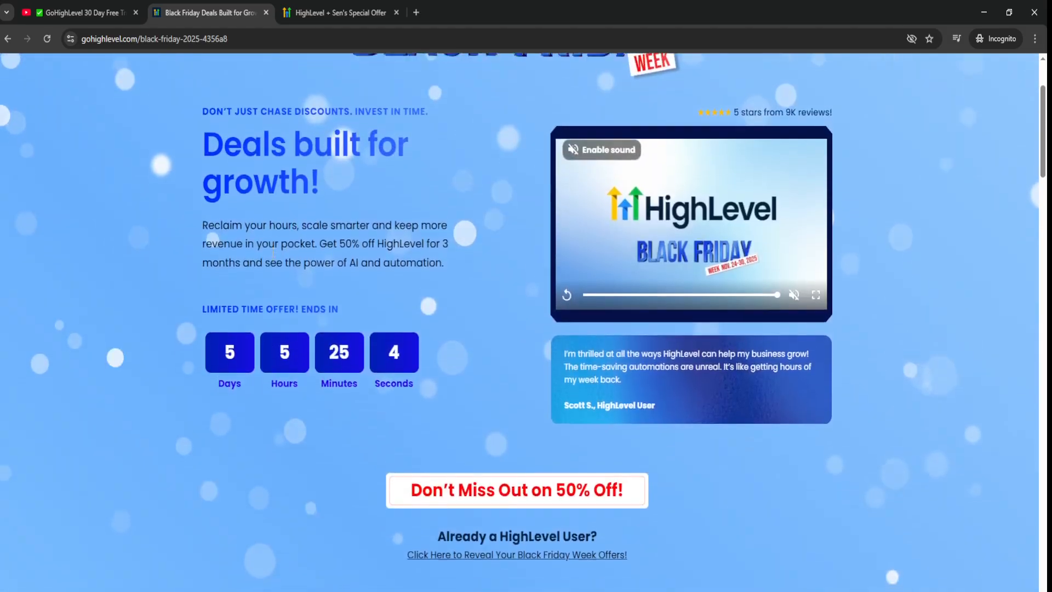
Scroll the Black Friday deals page down and back up for a final review.
scroll(down, 3)
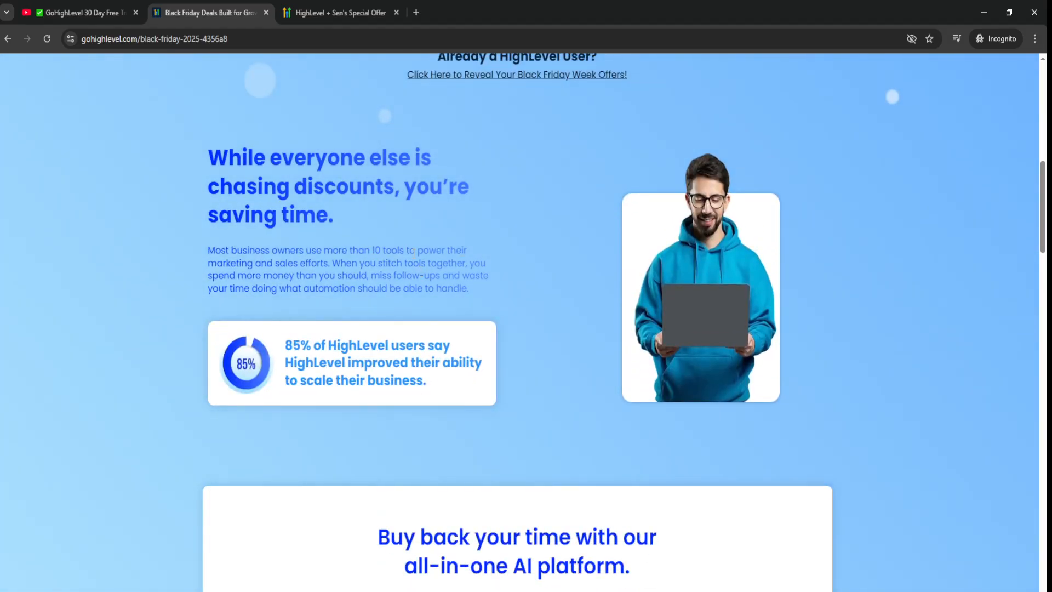
scroll(up, 3)
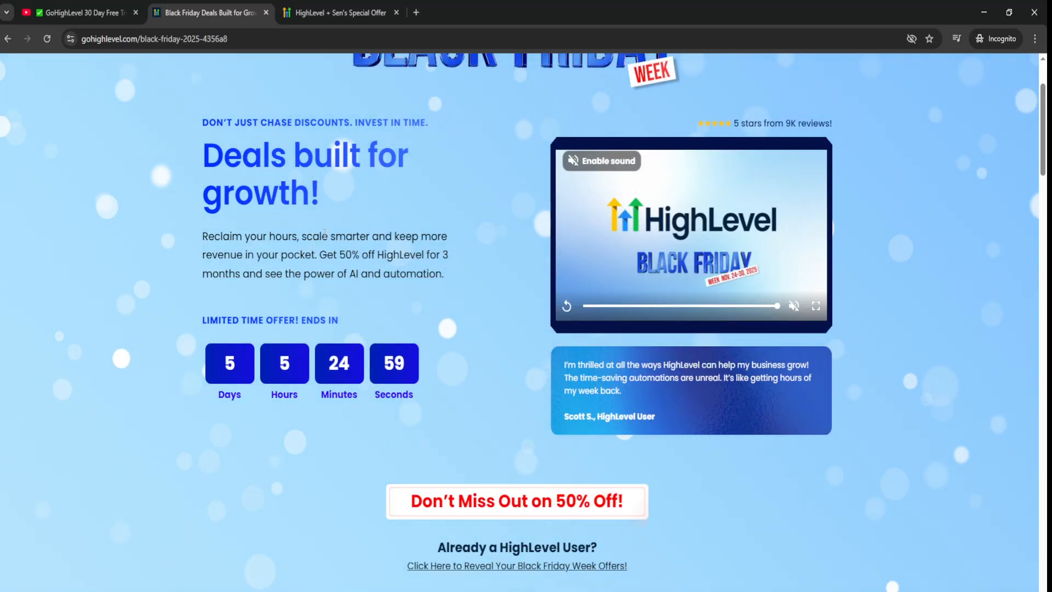
scroll(up, 3)
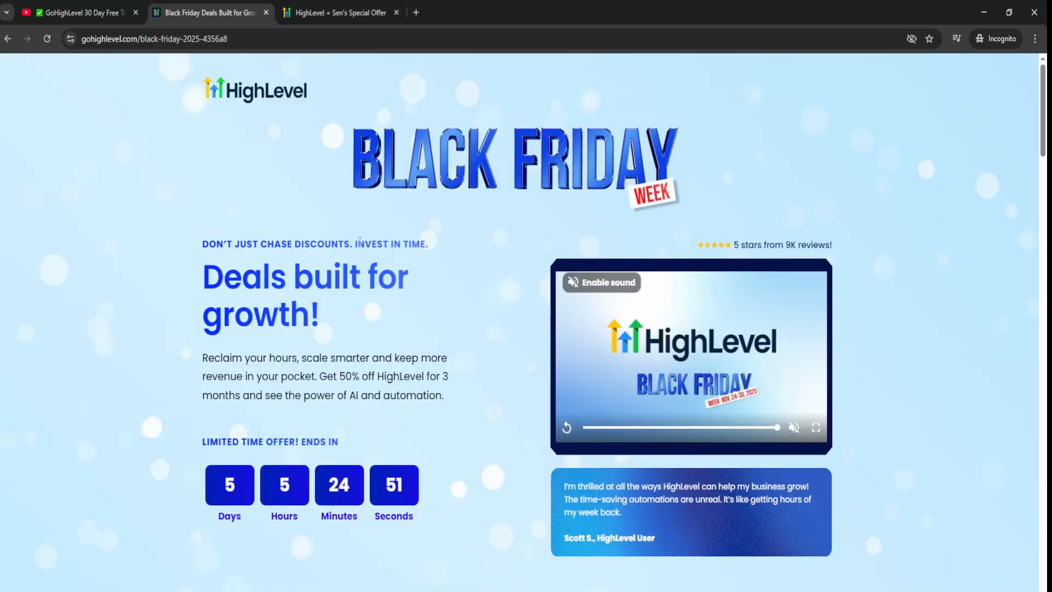
scroll(down, 3)
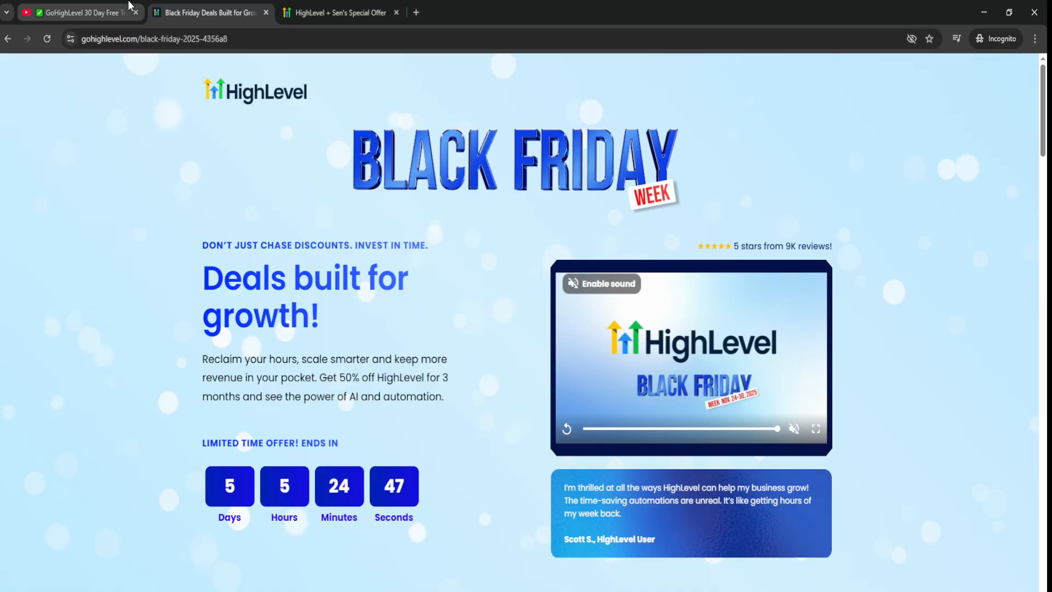
Switch to the YouTube video tab and highlight the four free custom bonuses in its description.
click(340, 12)
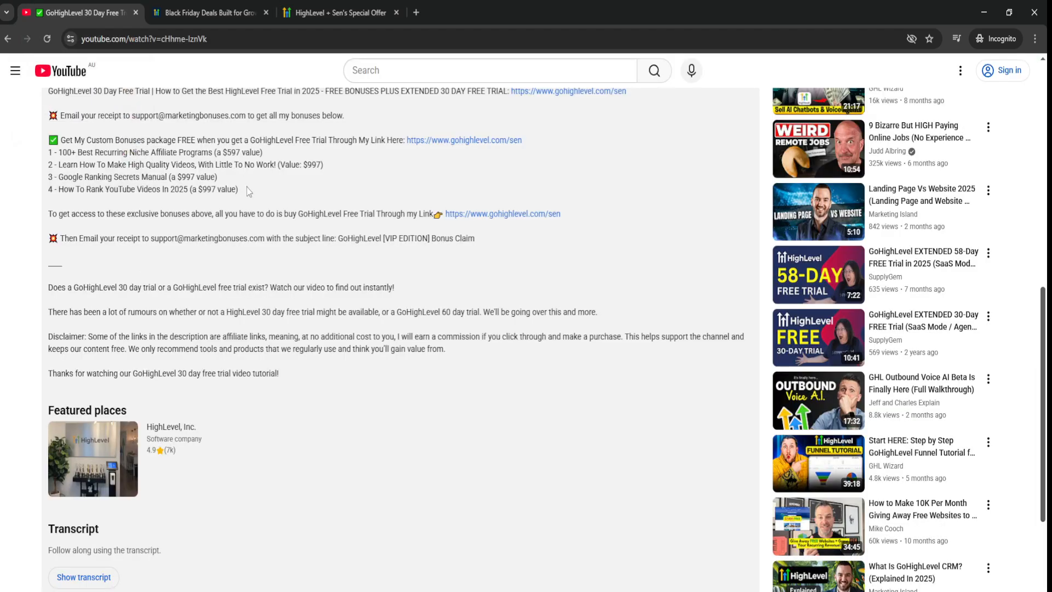
drag(48, 152, 238, 190)
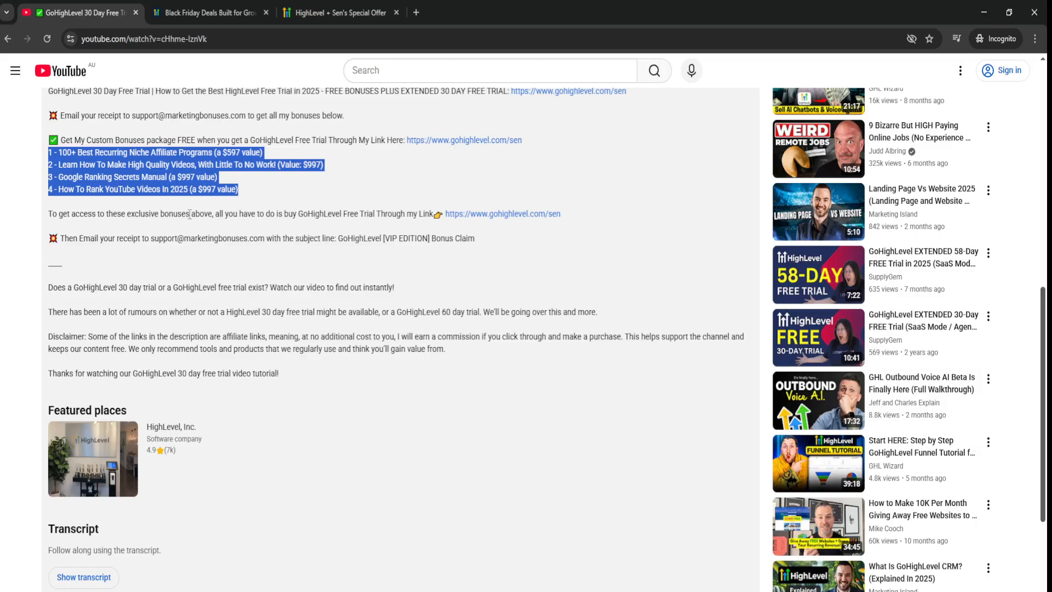
click(209, 12)
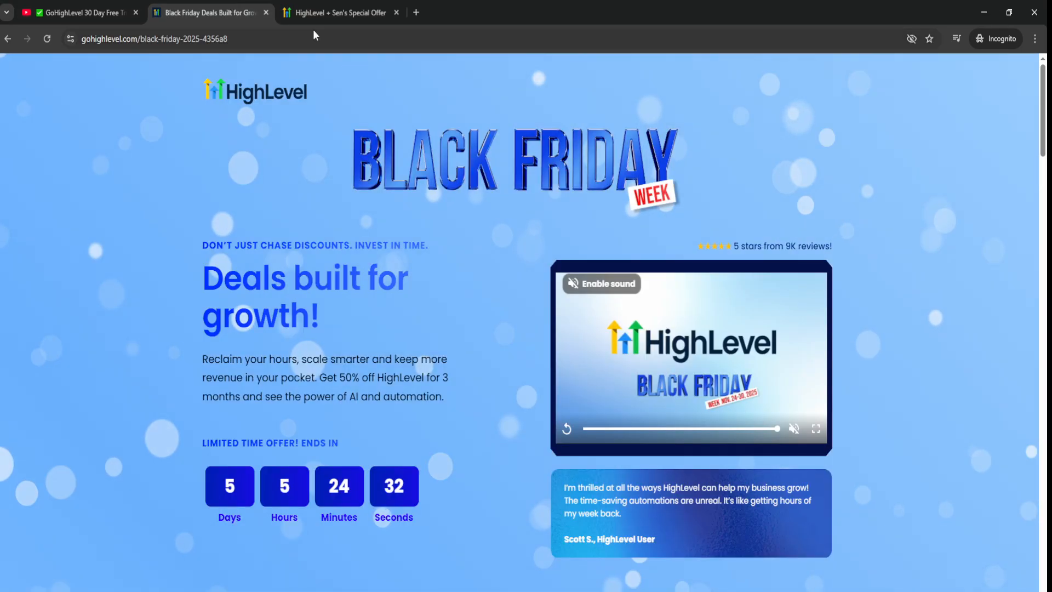
click(338, 12)
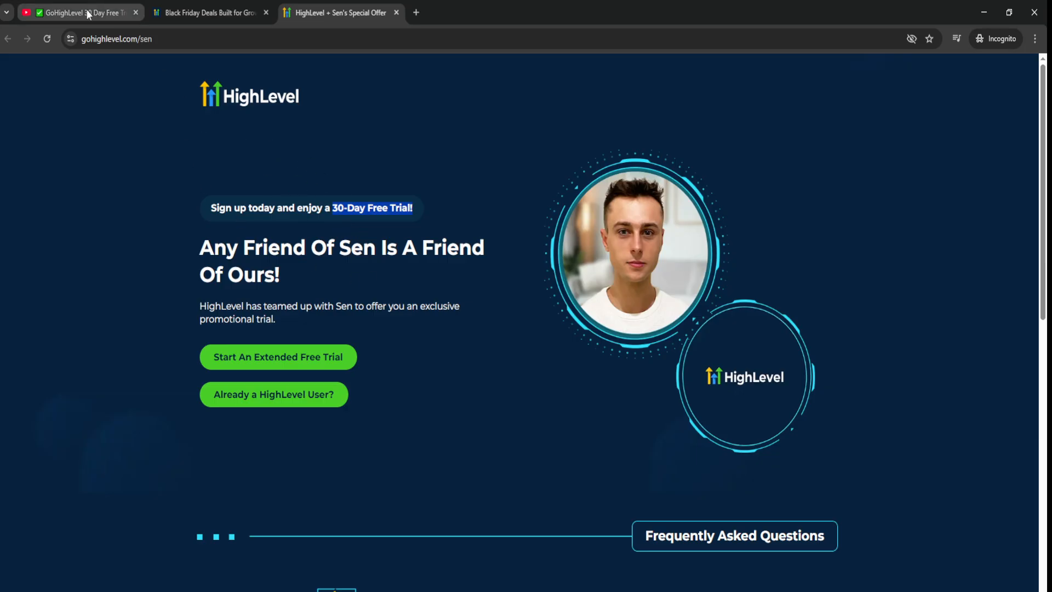
click(77, 12)
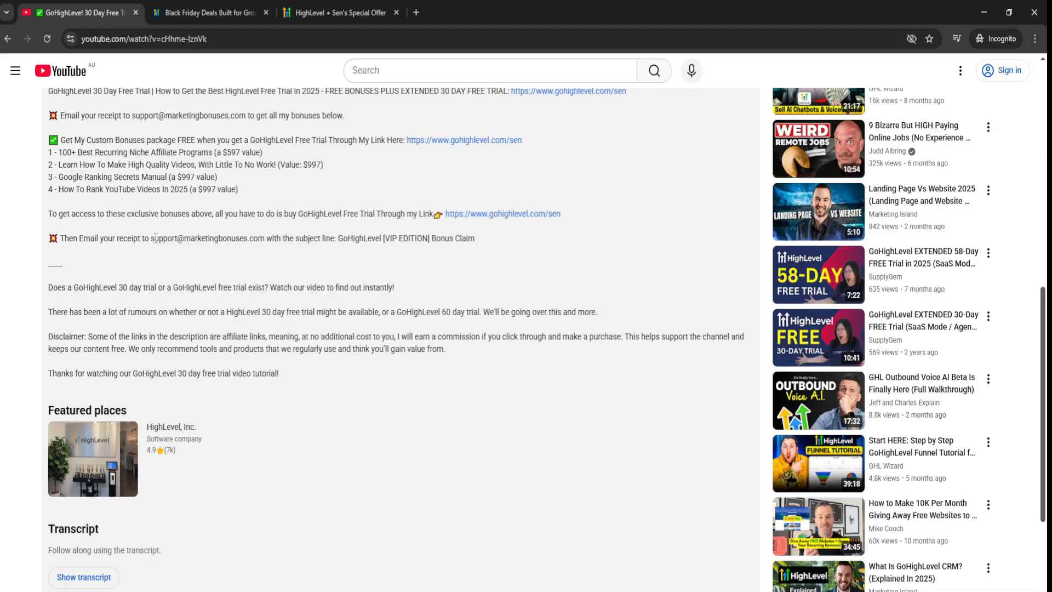
drag(88, 164, 246, 189)
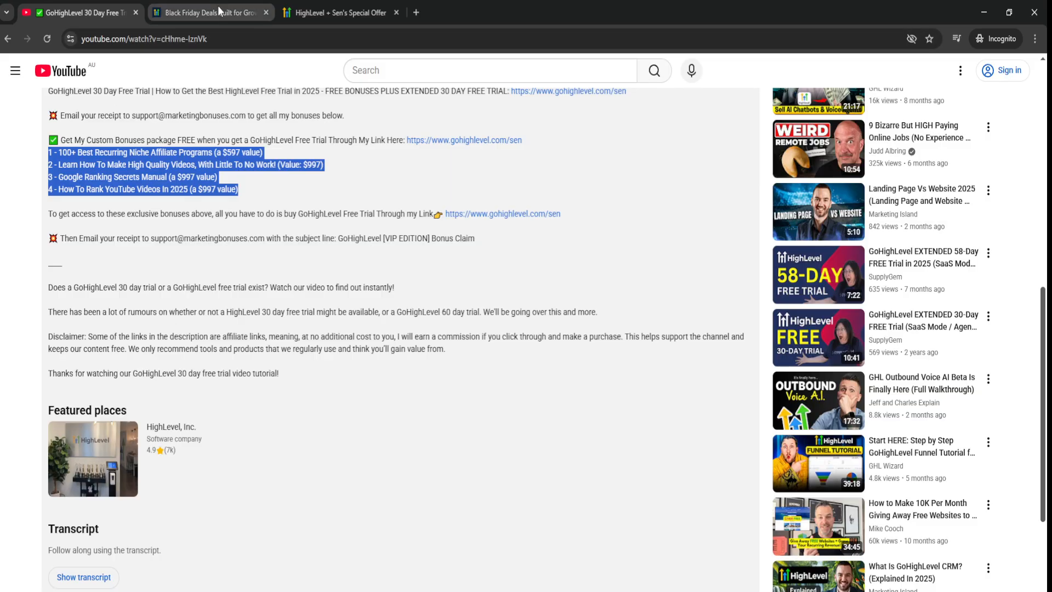
click(209, 12)
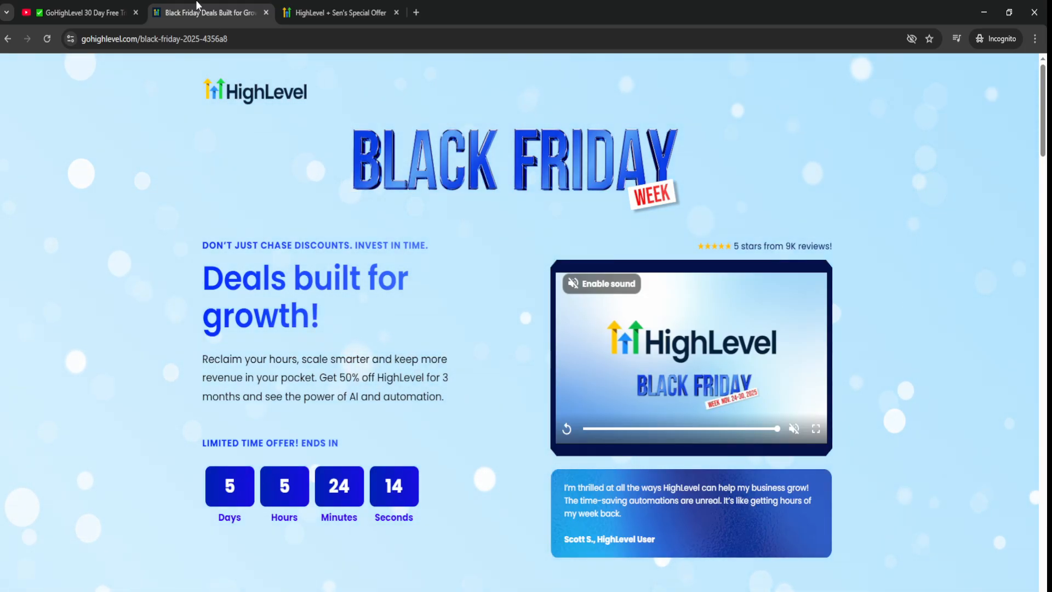
click(80, 13)
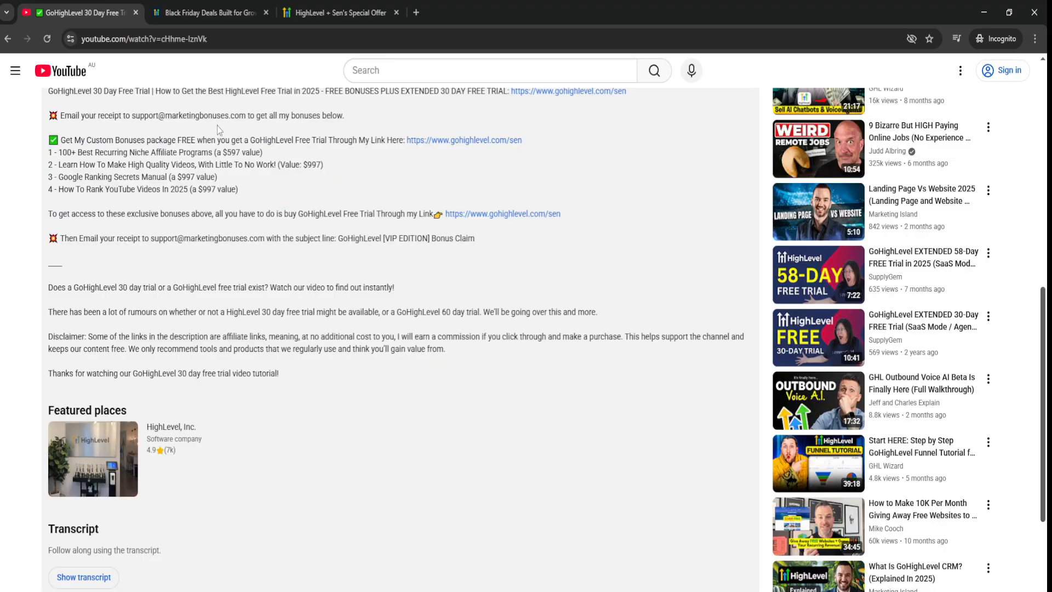